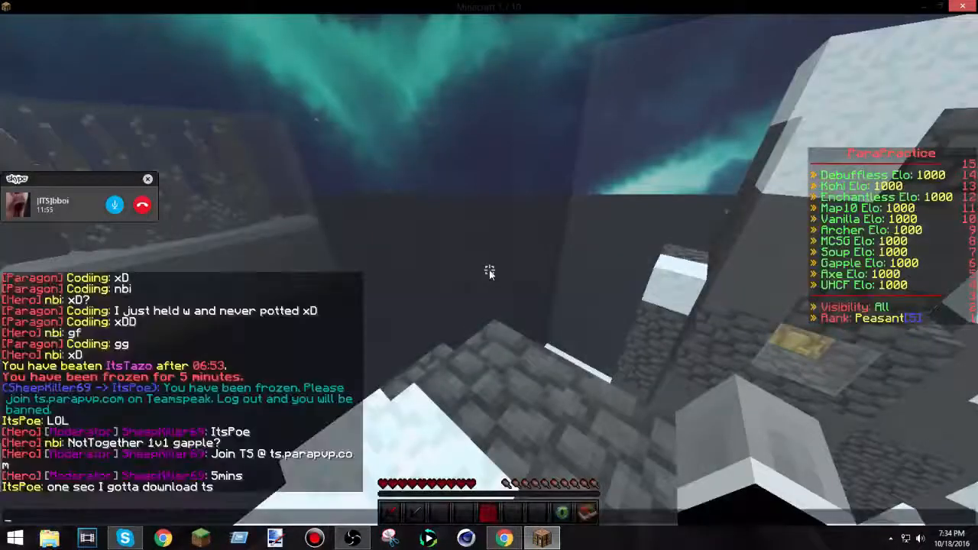
- Tell chat you might take longer because you don't have TeamSpeak, then open the inventory
type("I might take lon")
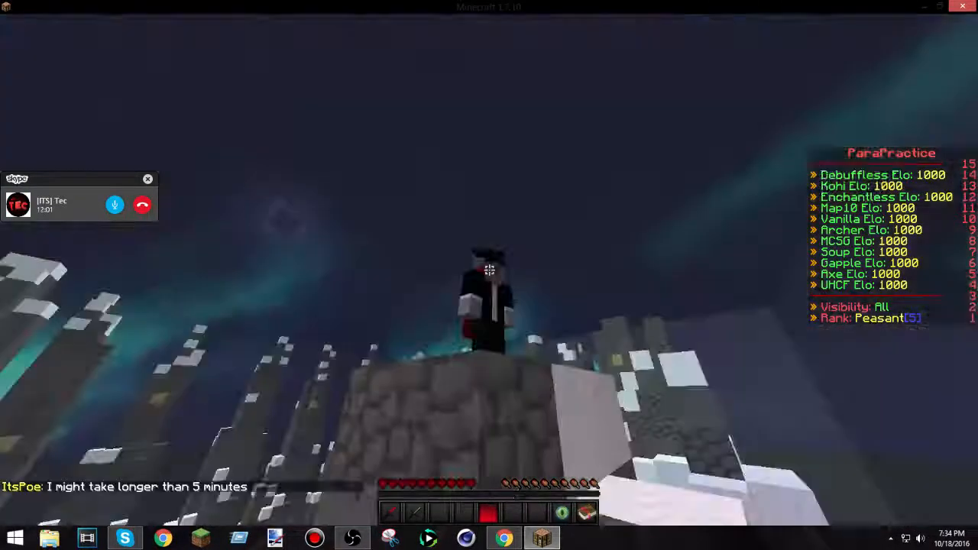
type("because I d")
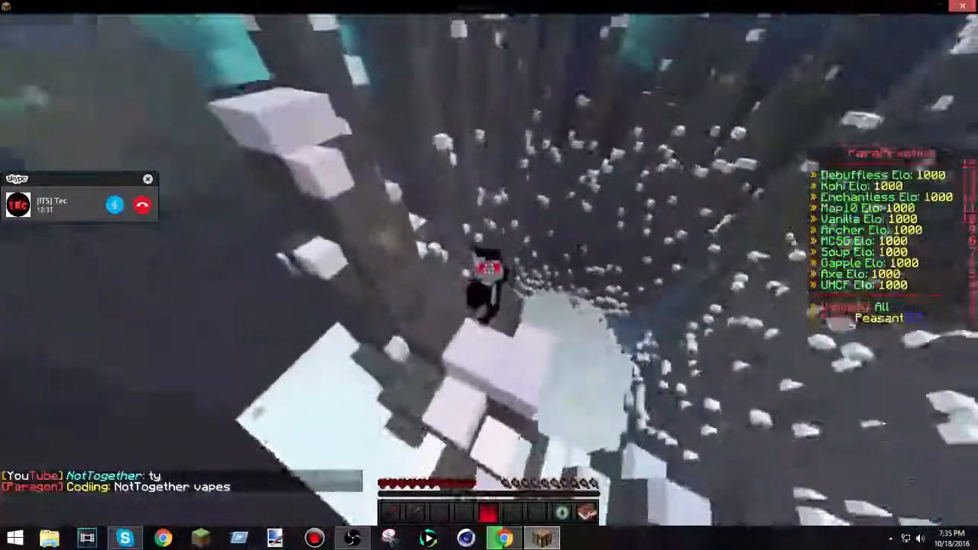
key("e")
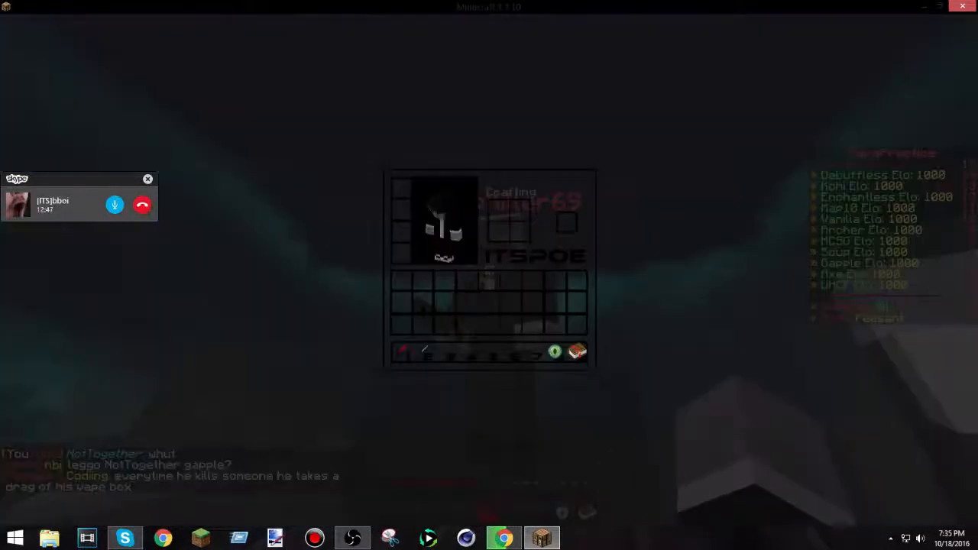
- Close the inventory and start a /tell message to itss… about the slow TeamSpeak download
key("Escape")
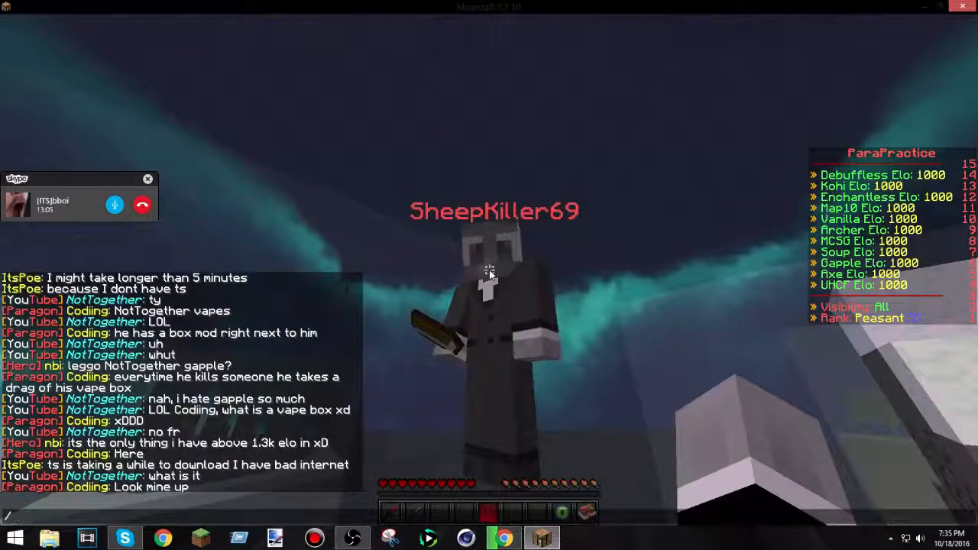
type("/tell itss")
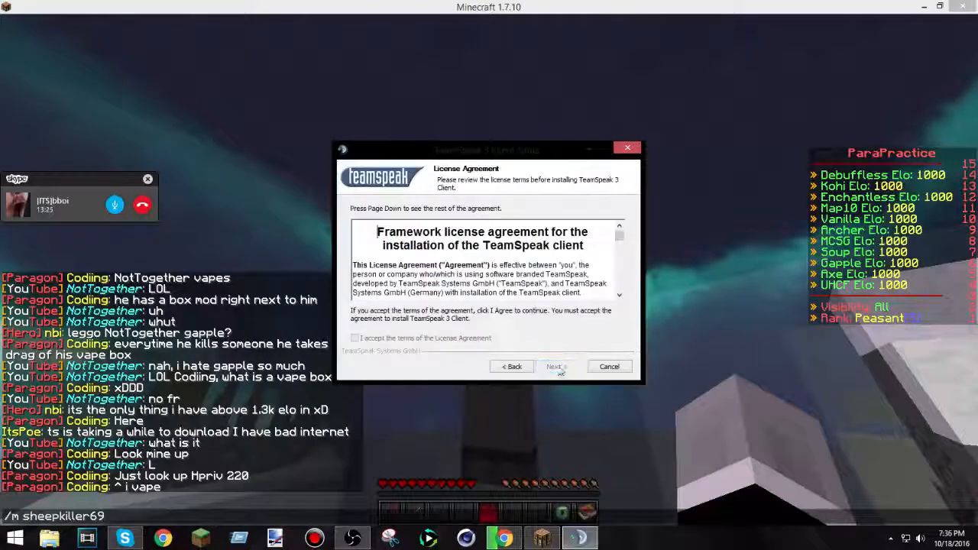
- Scroll through and accept the TeamSpeak 3 license agreement
scroll("down", 3)
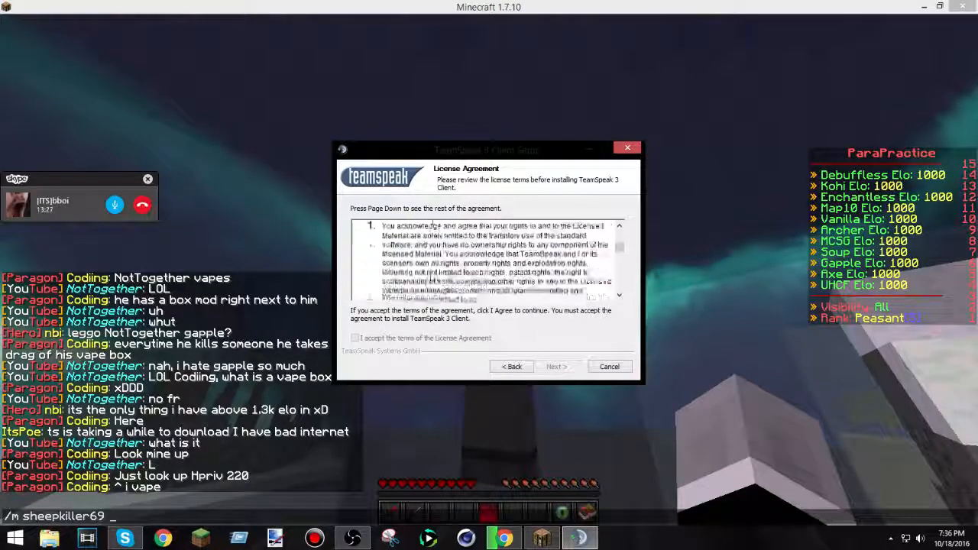
scroll("down", 3)
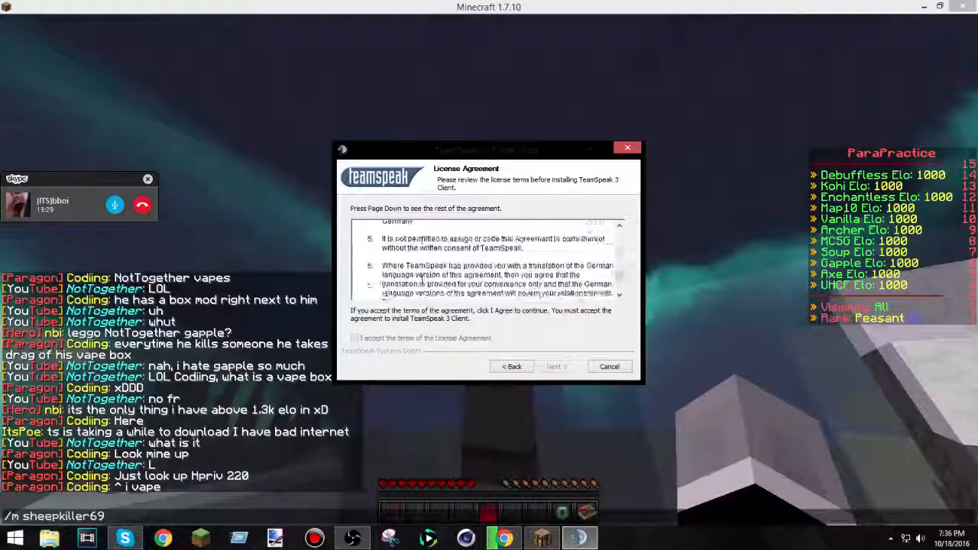
left_click(354, 338)
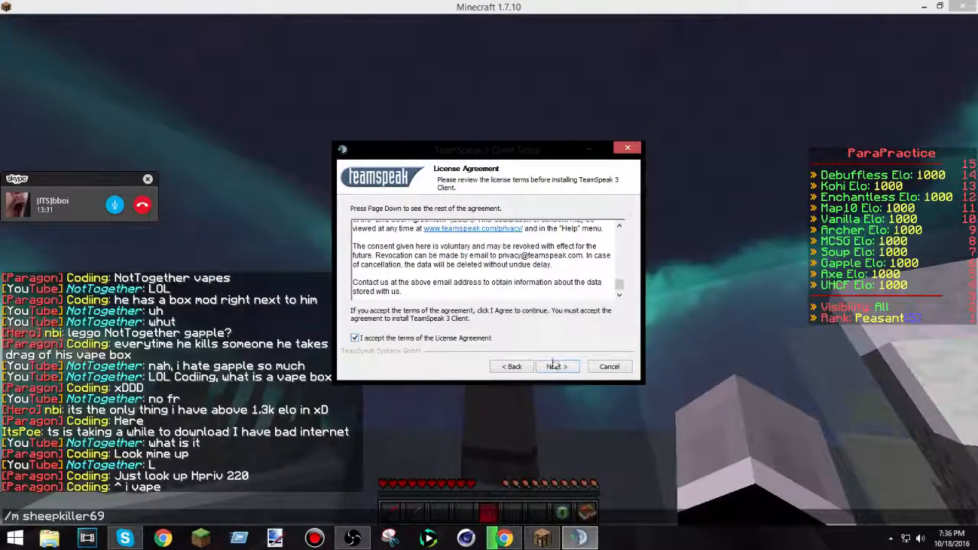
left_click(556, 366)
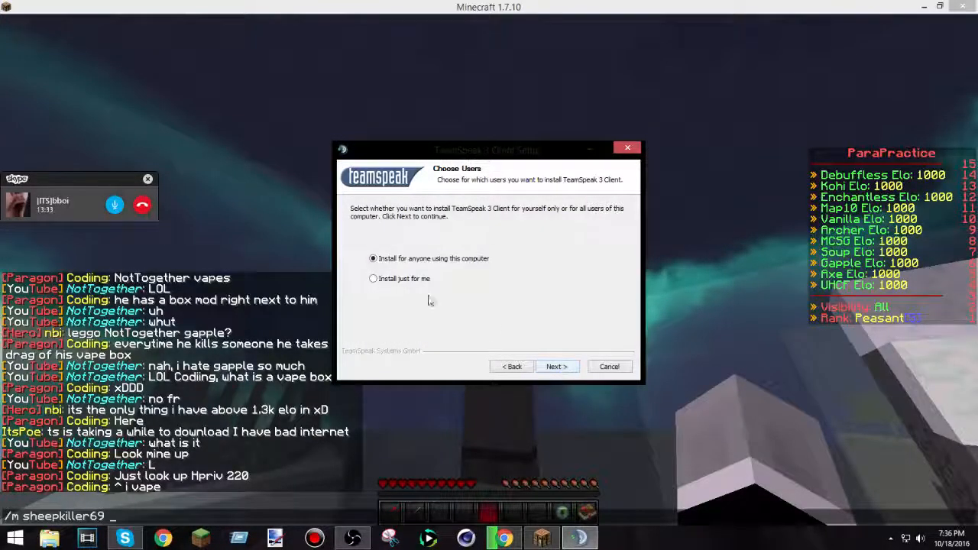
- Install for everyone, keep configuration in the installation folder, and skip Overwolf
left_click(557, 366)
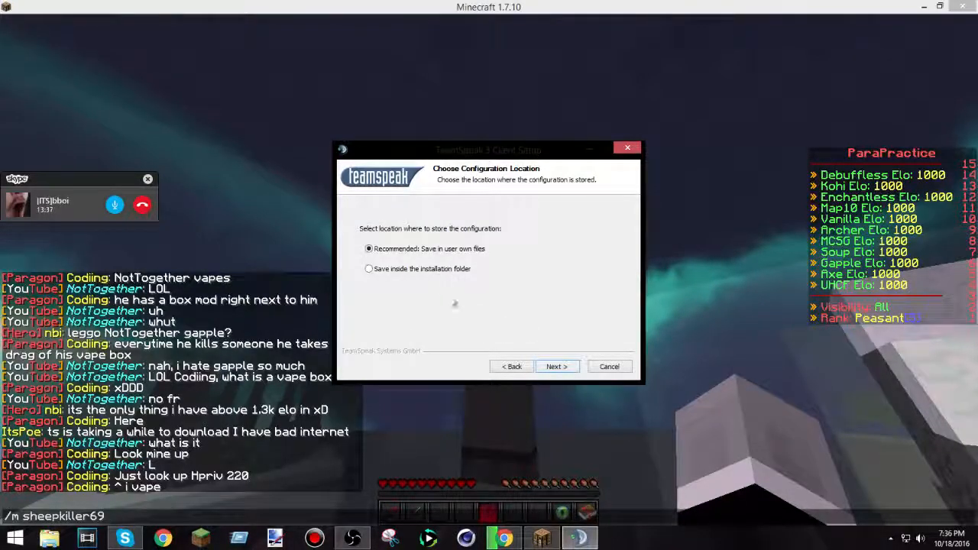
left_click(369, 268)
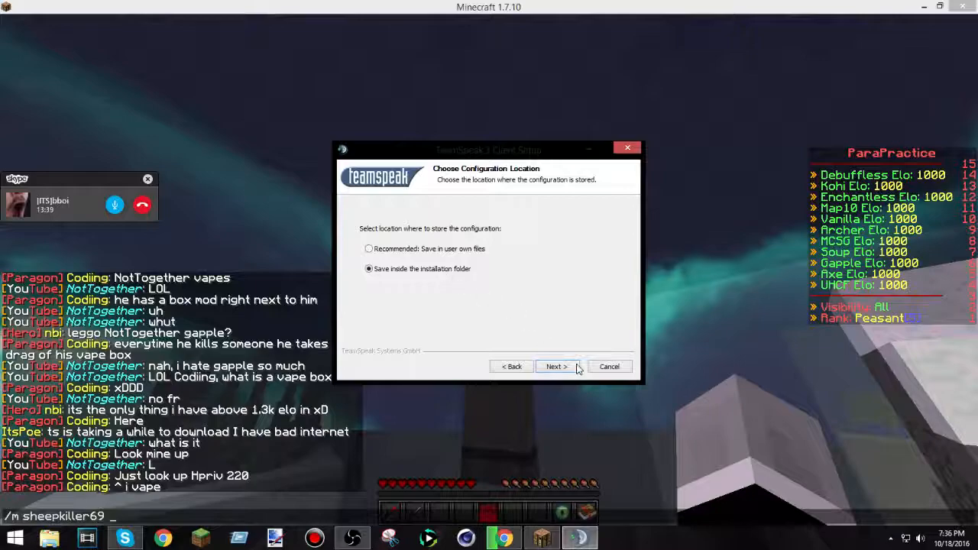
left_click(557, 366)
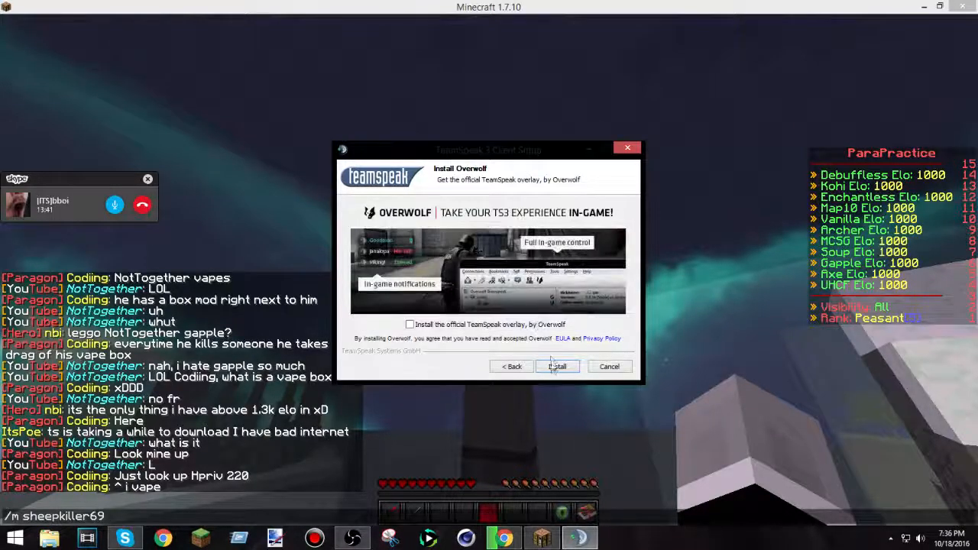
left_click(558, 366)
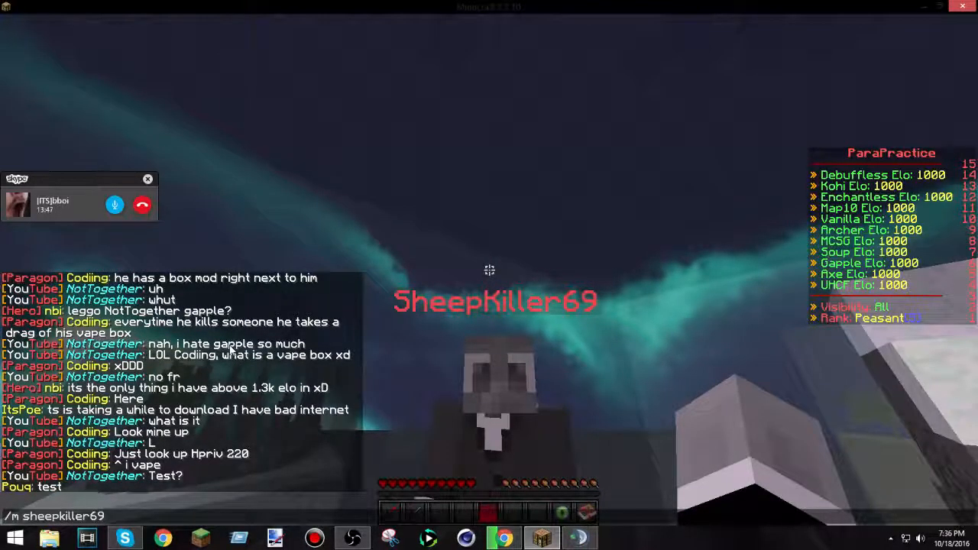
- Type 'please dont ba…' in chat, then finish TeamSpeak setup with launch enabled
type("please dont ba")
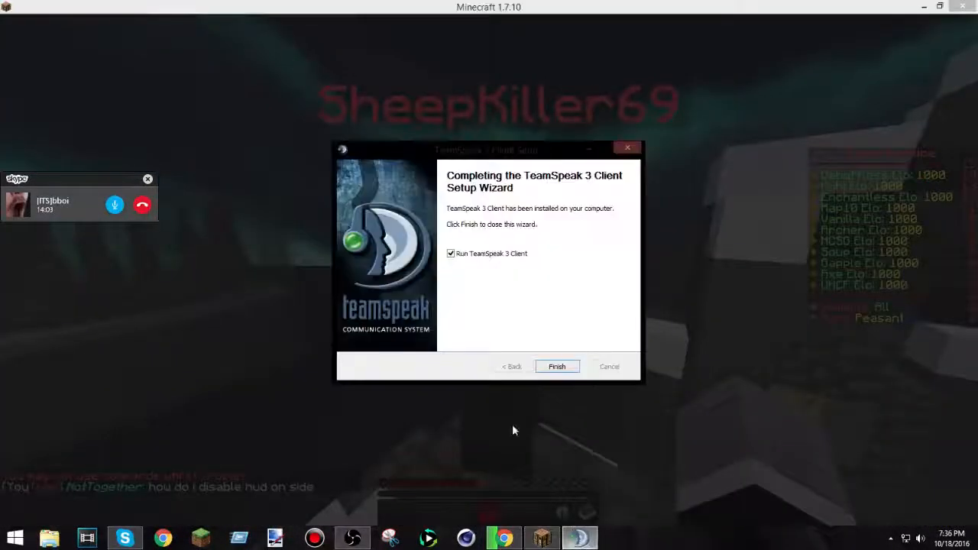
left_click(556, 366)
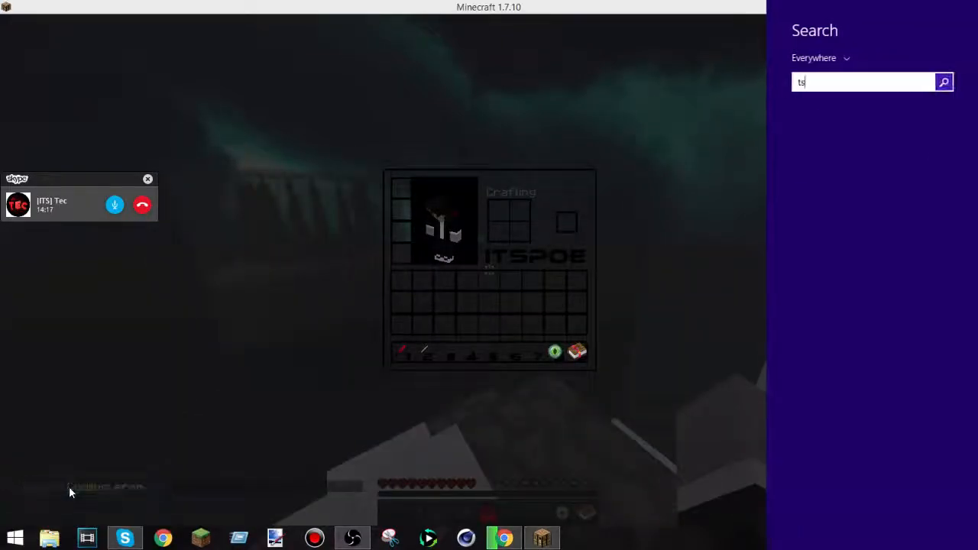
- Search 'ts', ignore TeamSpeak's configuration write error, and dismiss the crash report
type("ts")
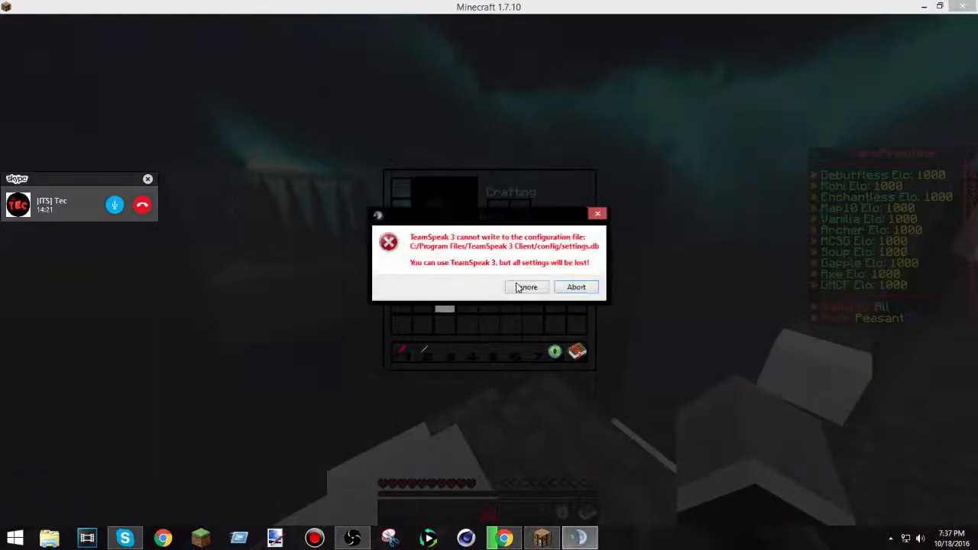
left_click(525, 287)
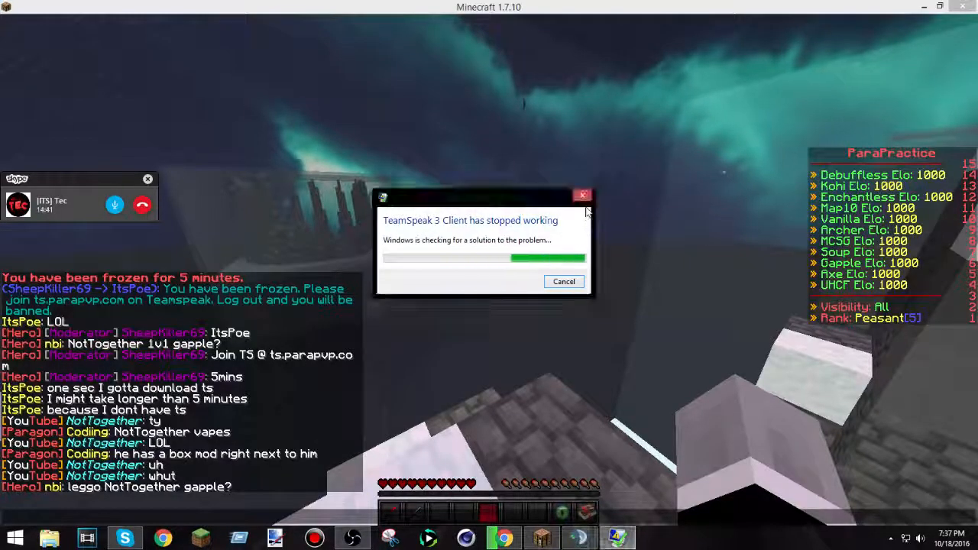
left_click(563, 281)
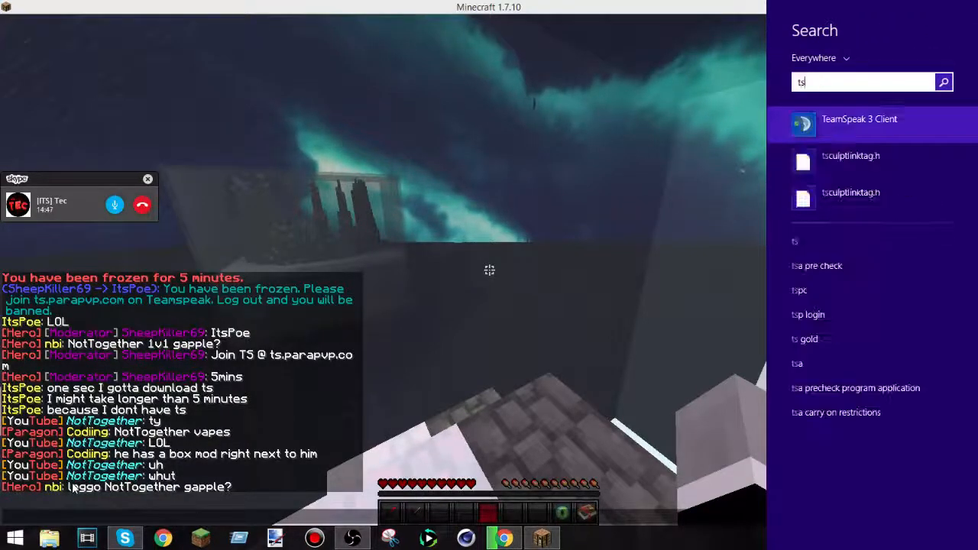
- Launch TeamSpeak 3 Client from the 'ts' search results
left_click(858, 118)
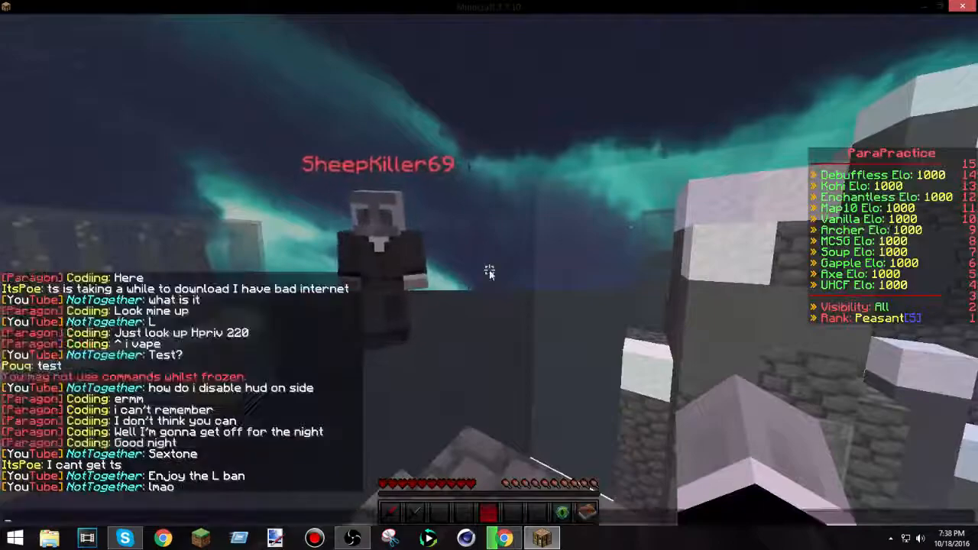
- Tell chat 'its not work…' about TeamSpeak
type("its not work")
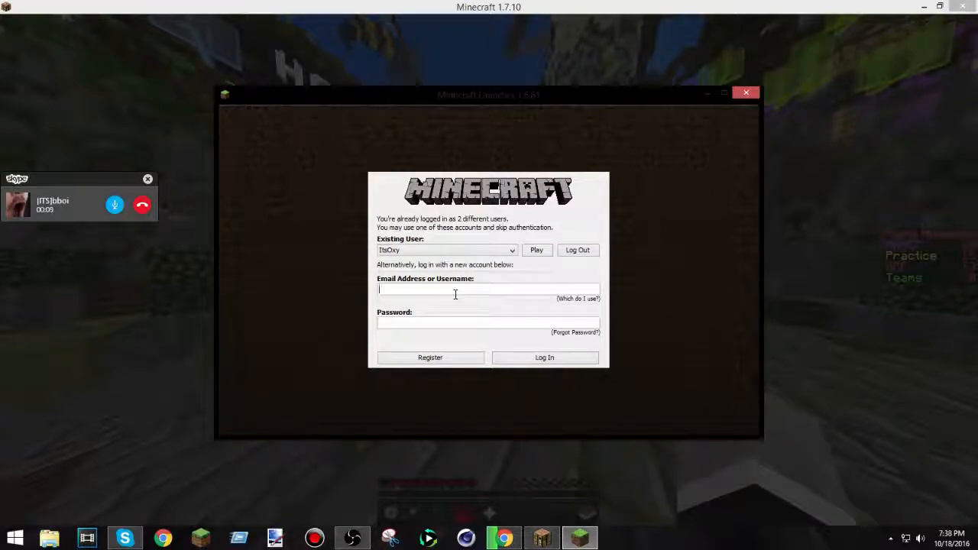
type("p")
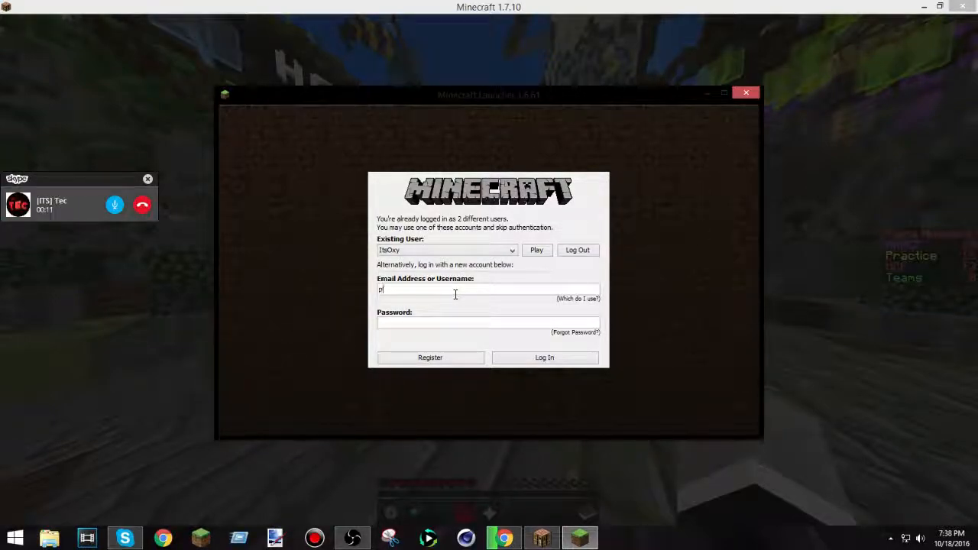
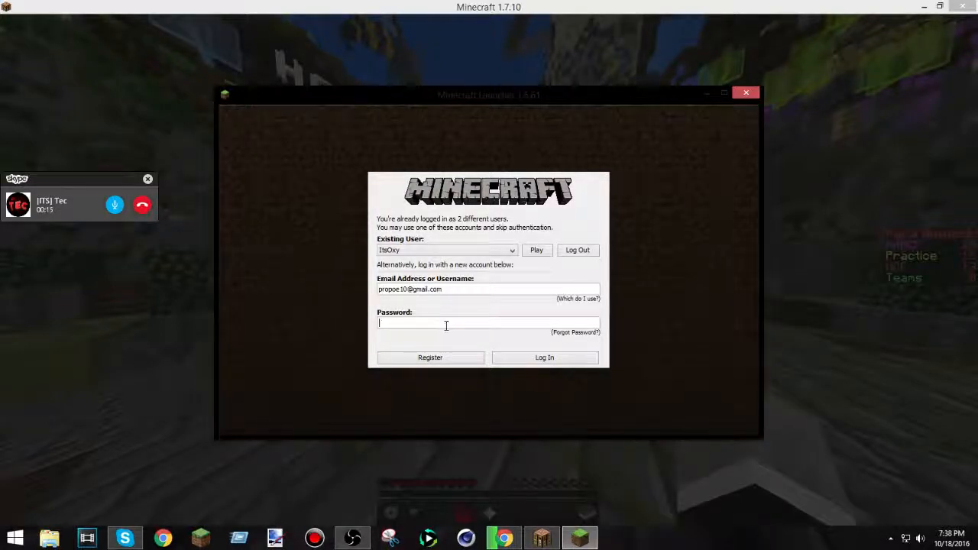
type("•")
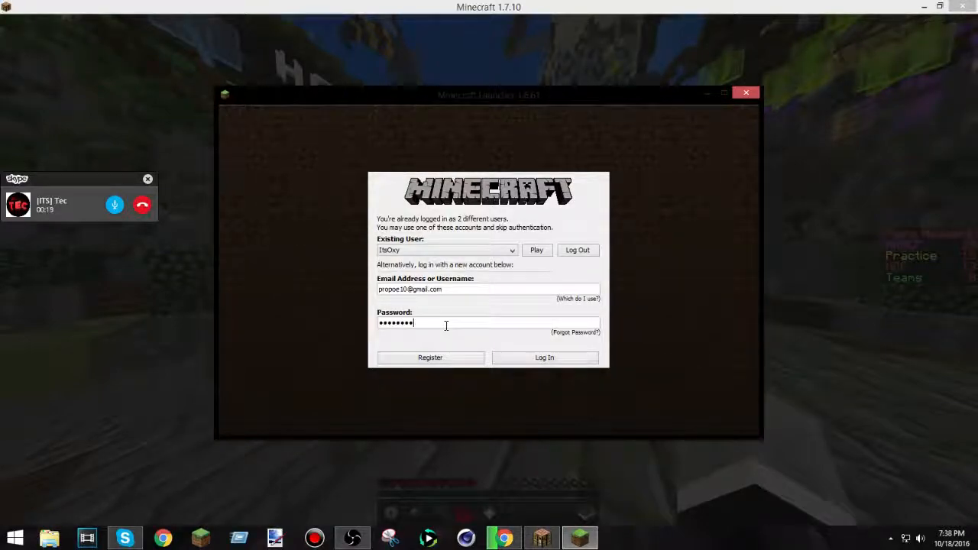
left_click(544, 357)
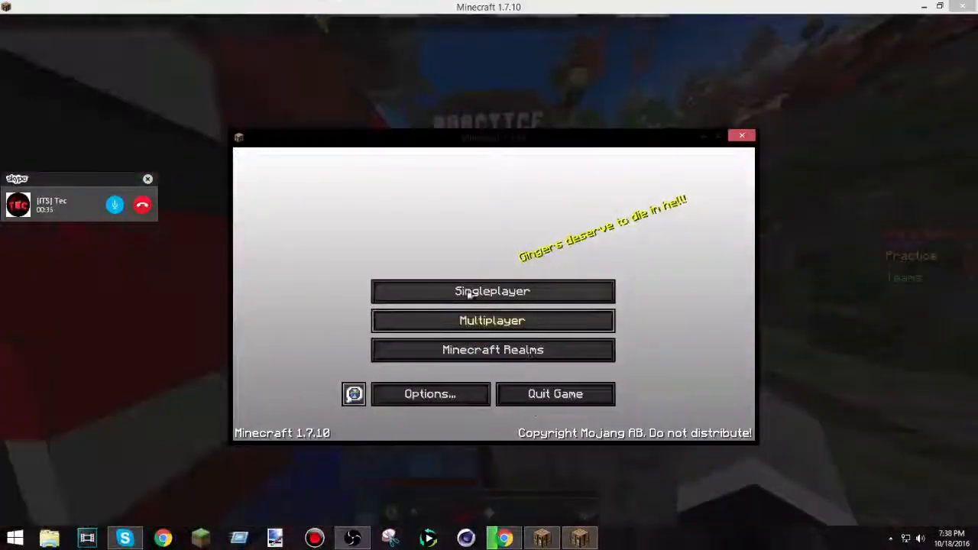
- Quit Minecraft from the main menu back to the launcher
left_click(492, 320)
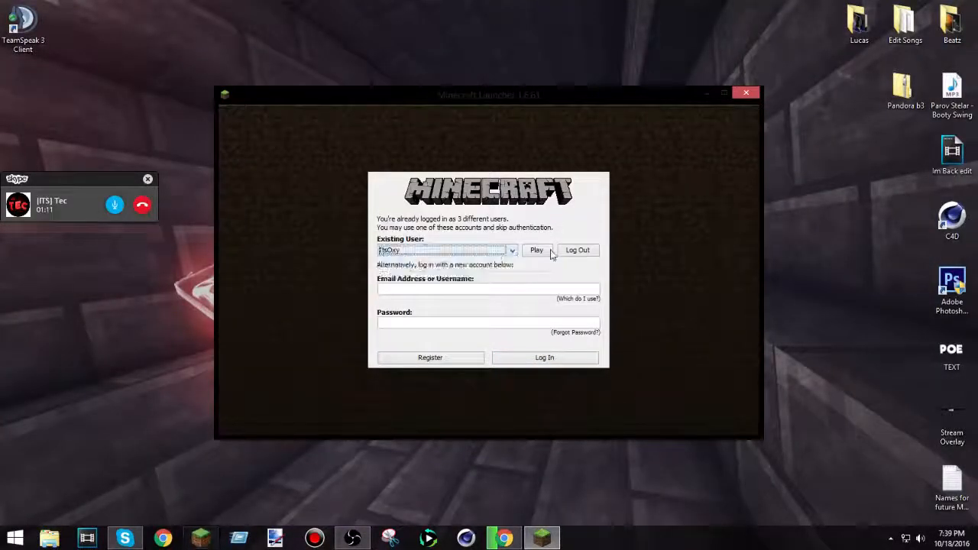
- Play with the saved account, join parapvp.com, then hide the game window
left_click(536, 249)
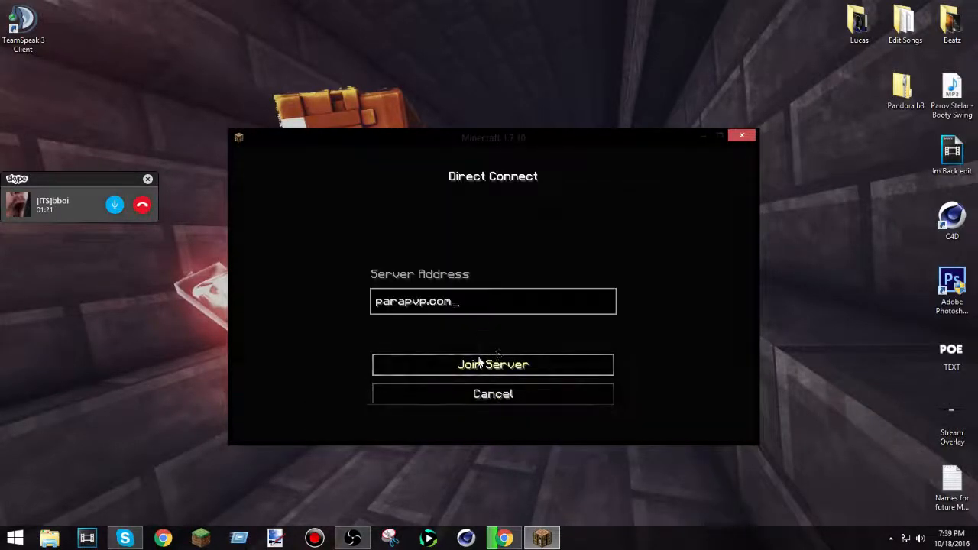
left_click(492, 365)
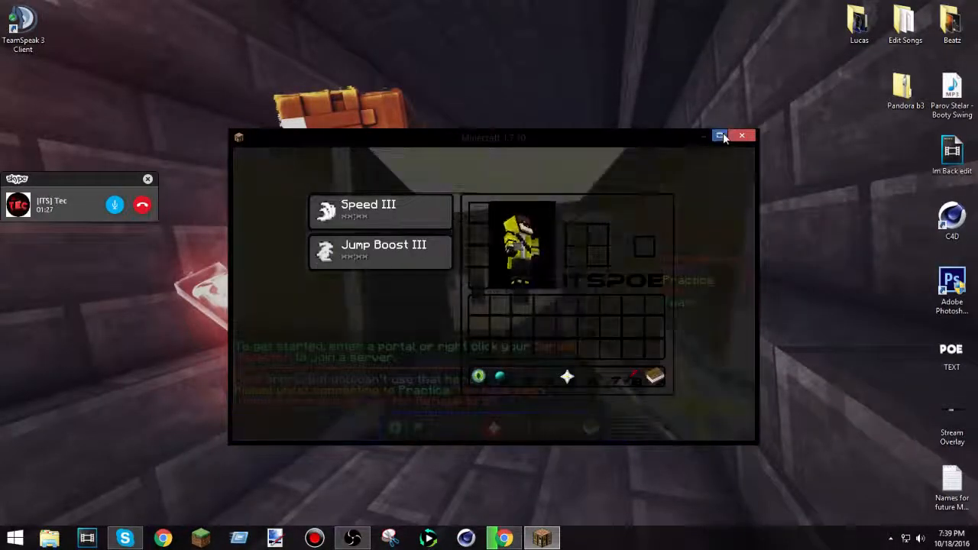
left_click(719, 136)
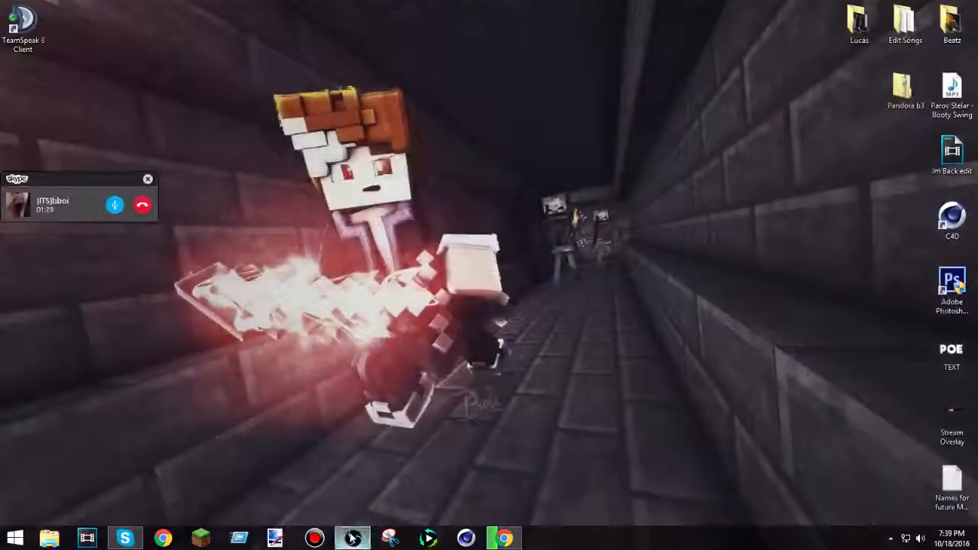